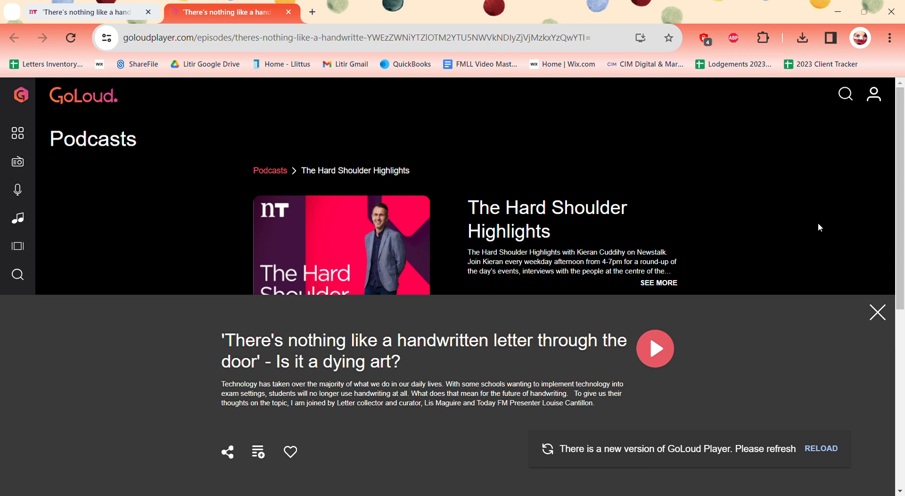
mouse_move(711, 409)
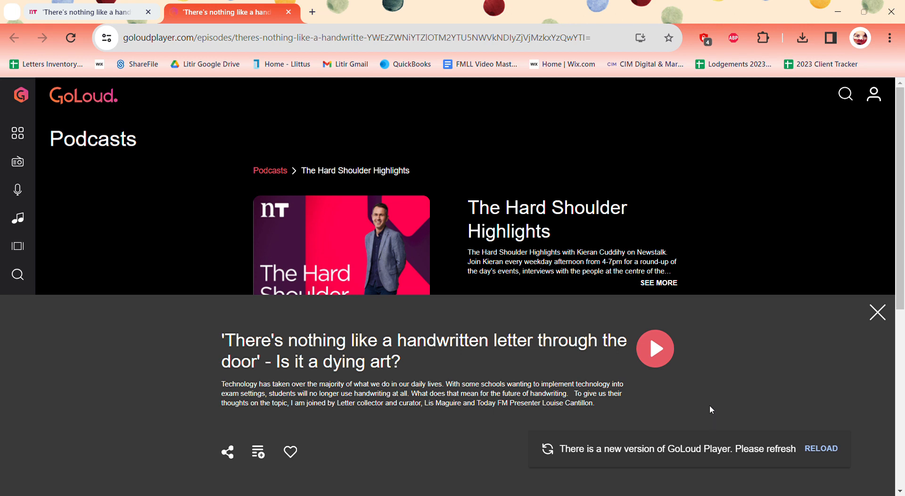
Play the 'handwritten letter through the door' episode from its red Play button
left_click(654, 348)
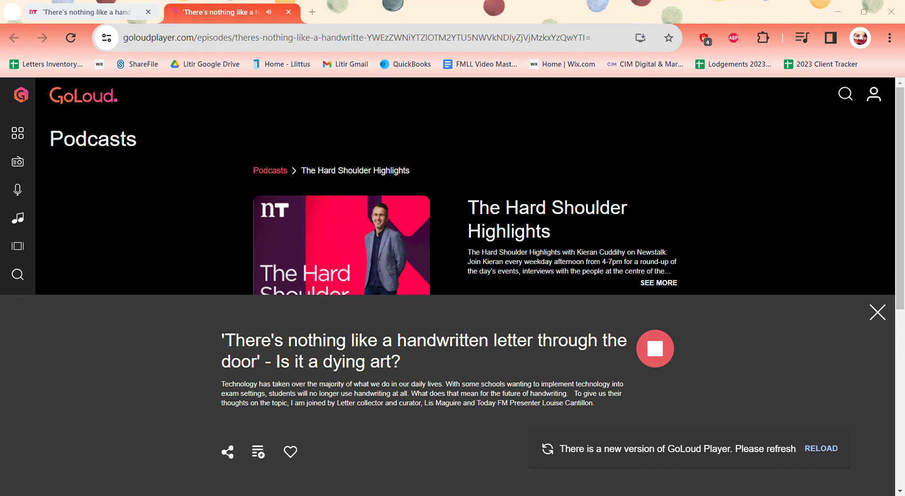
mouse_move(814, 432)
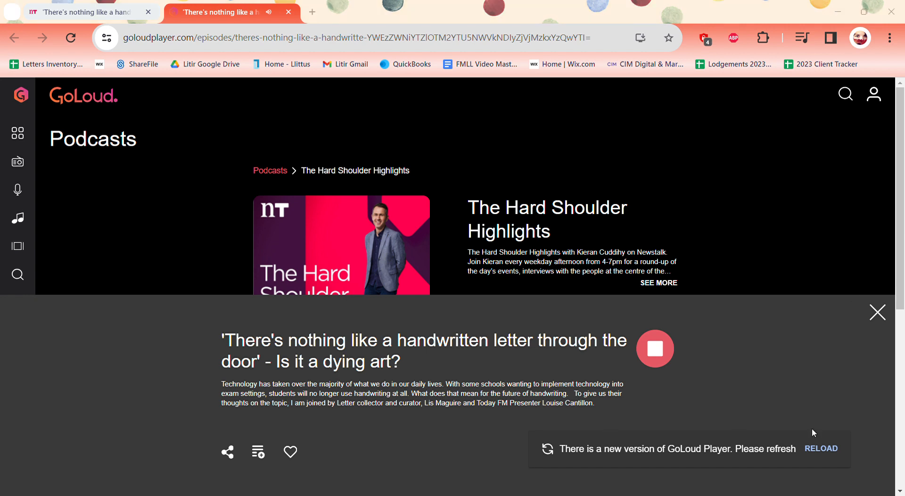
mouse_move(602, 456)
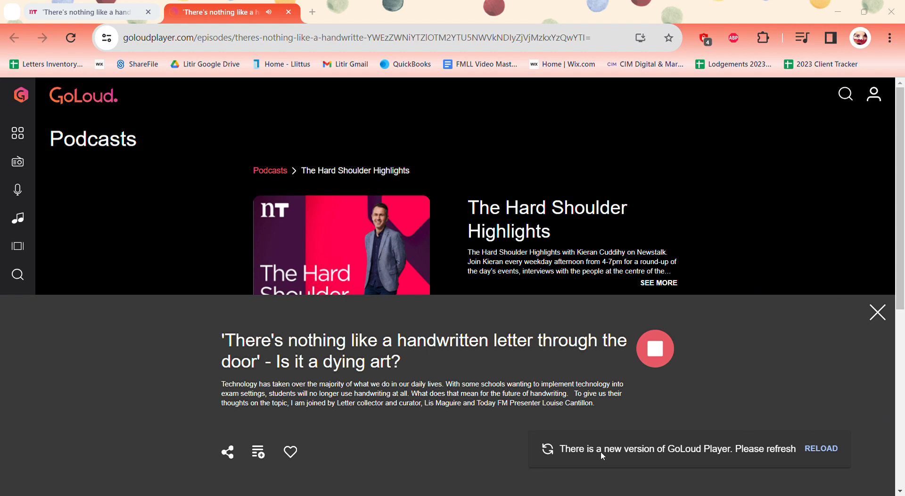
mouse_move(617, 494)
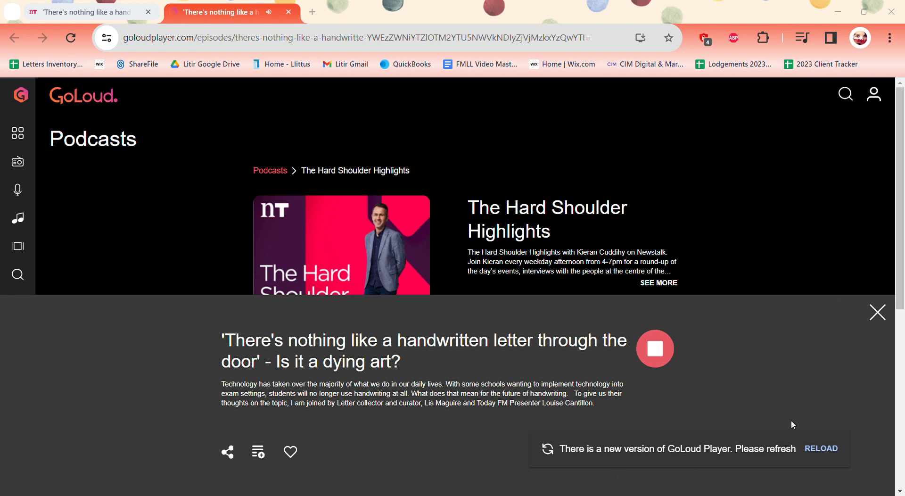
mouse_move(882, 439)
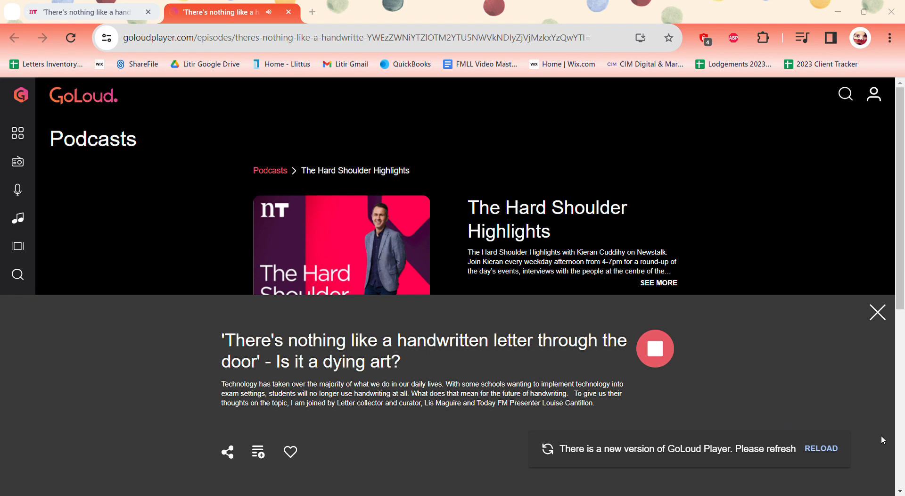